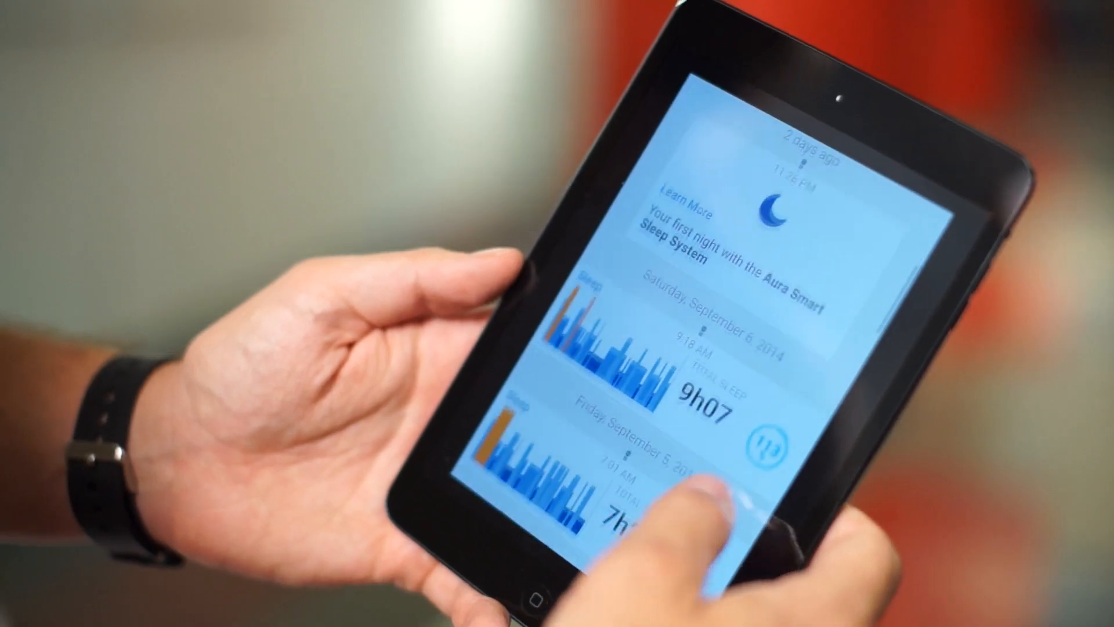
scroll("down", 3)
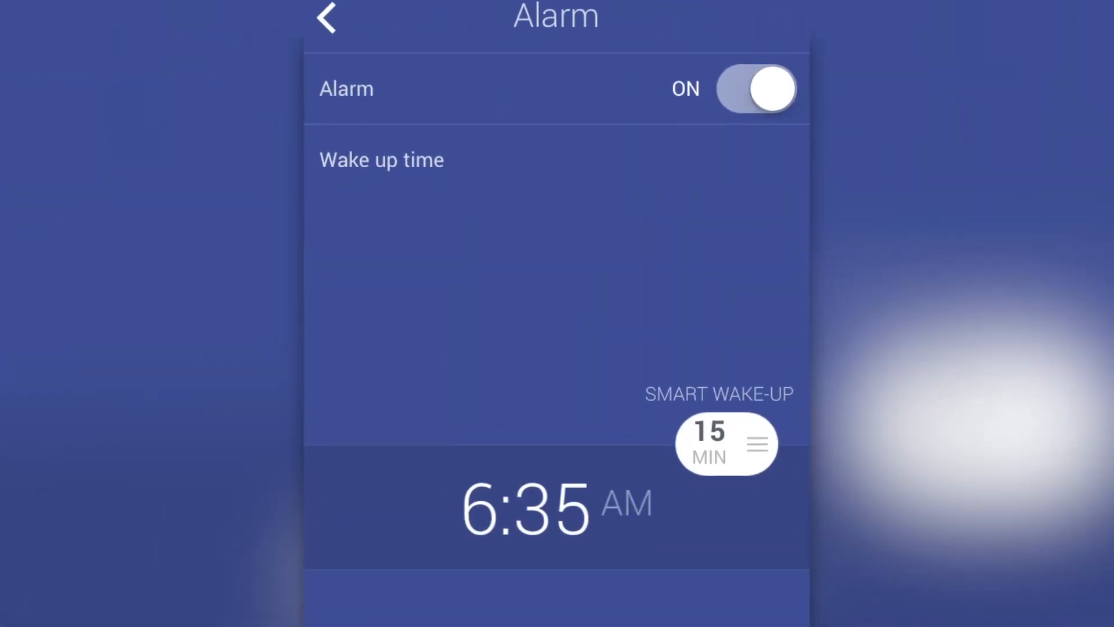
scroll("down", 3)
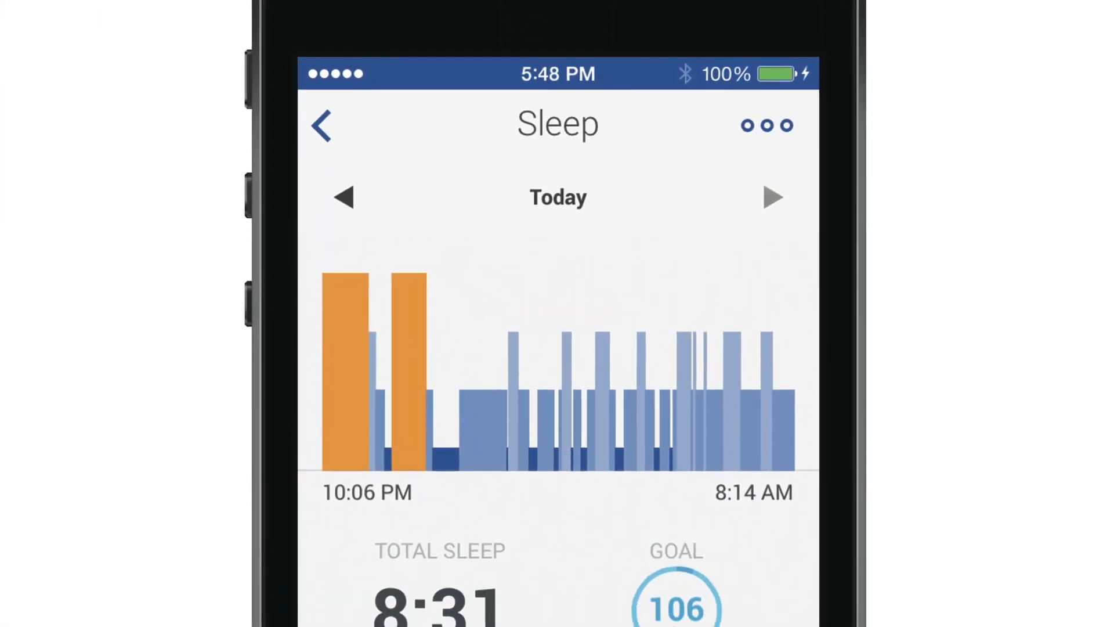
scroll("down", 3)
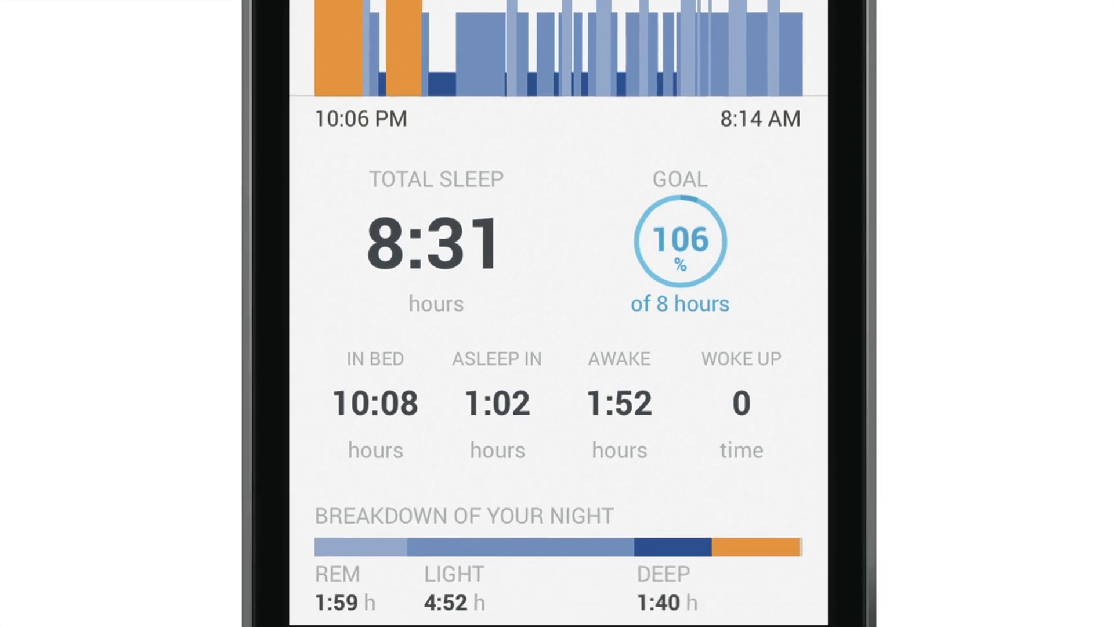